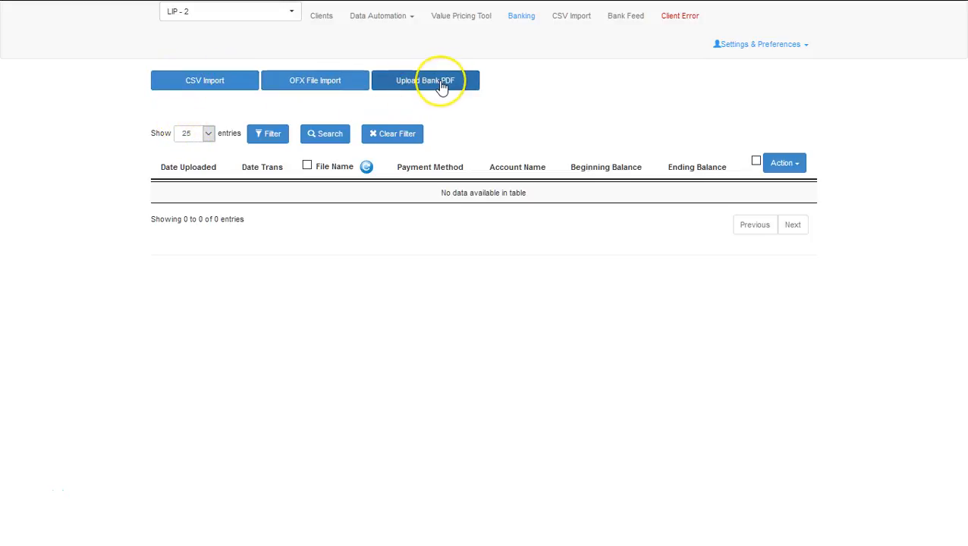
# Start a bank-statement PDF upload with payment method Visa and account Visa - 6677.
pyautogui.click(427, 80)
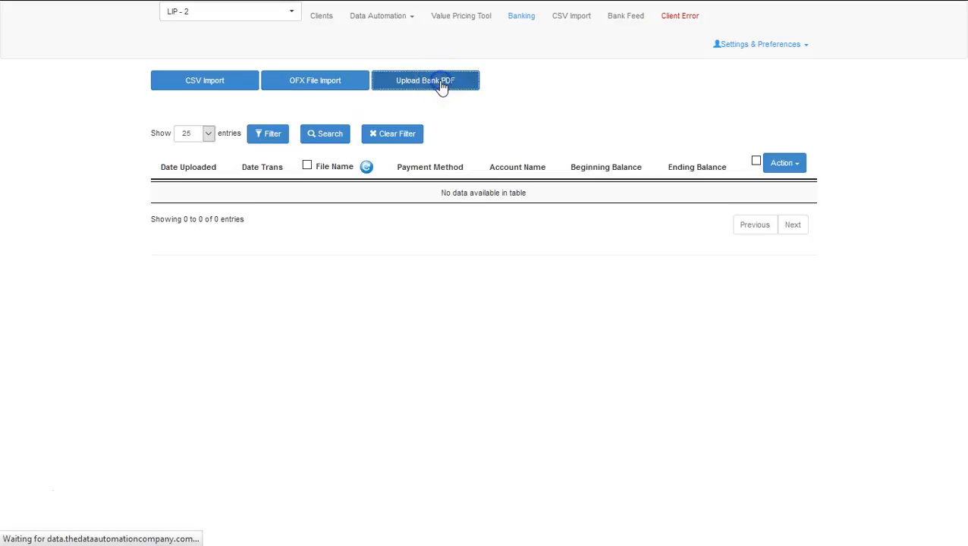
pyautogui.click(425, 80)
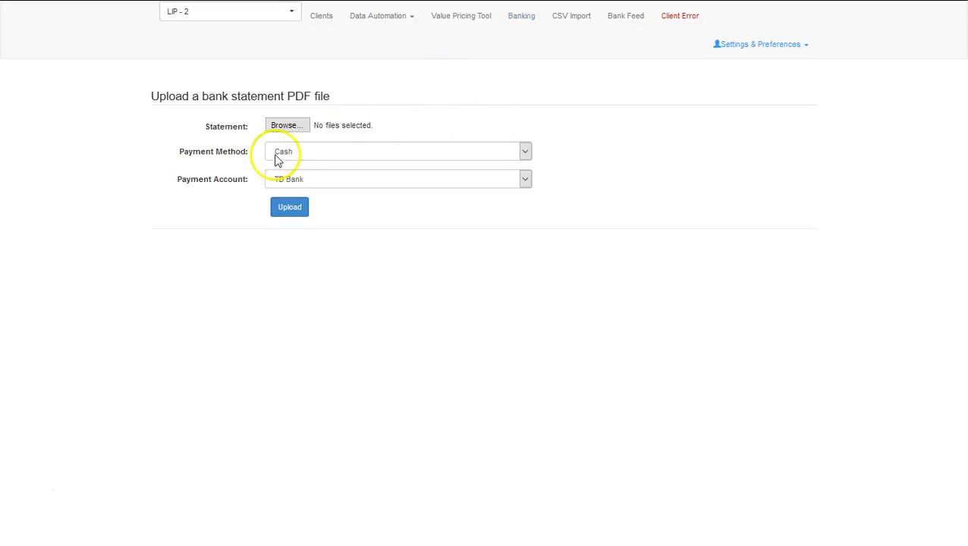
pyautogui.click(397, 152)
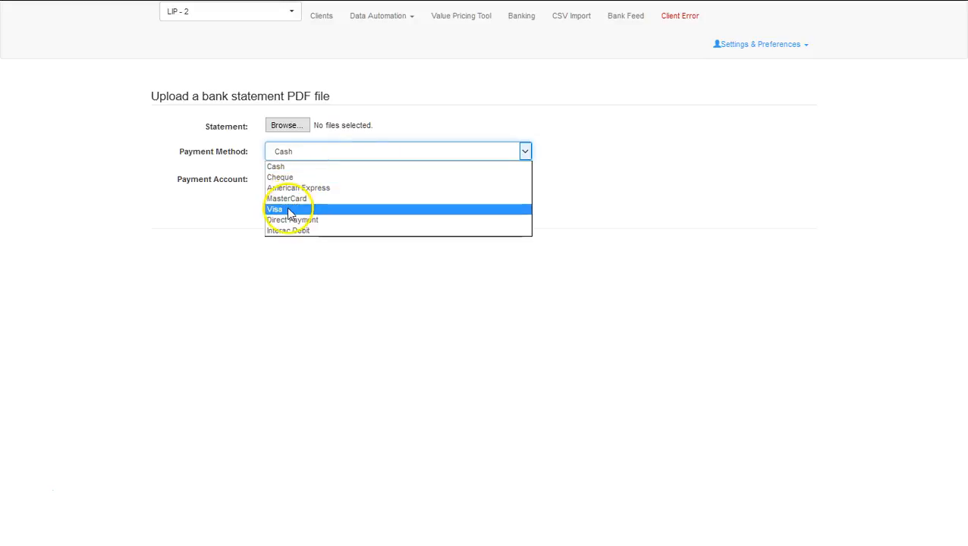
pyautogui.click(276, 210)
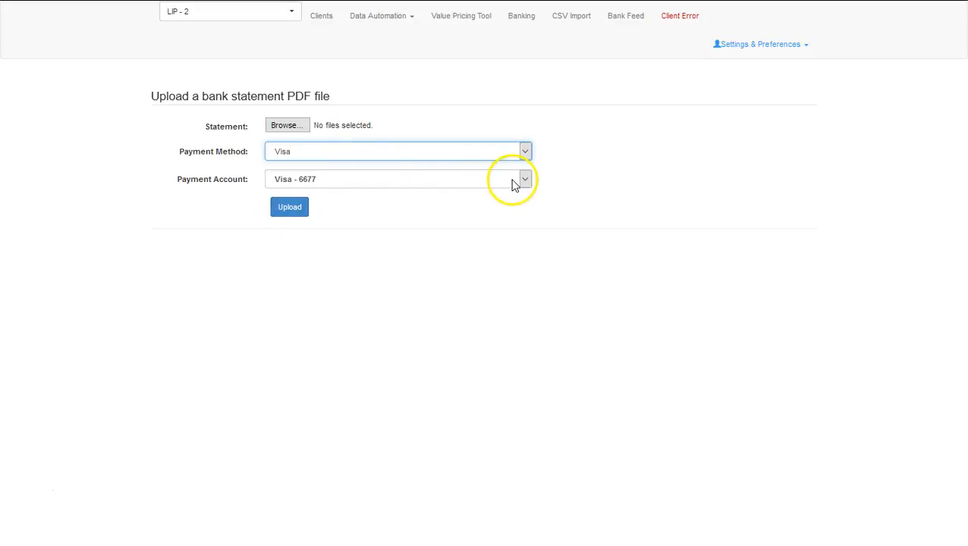
pyautogui.moveTo(373, 197)
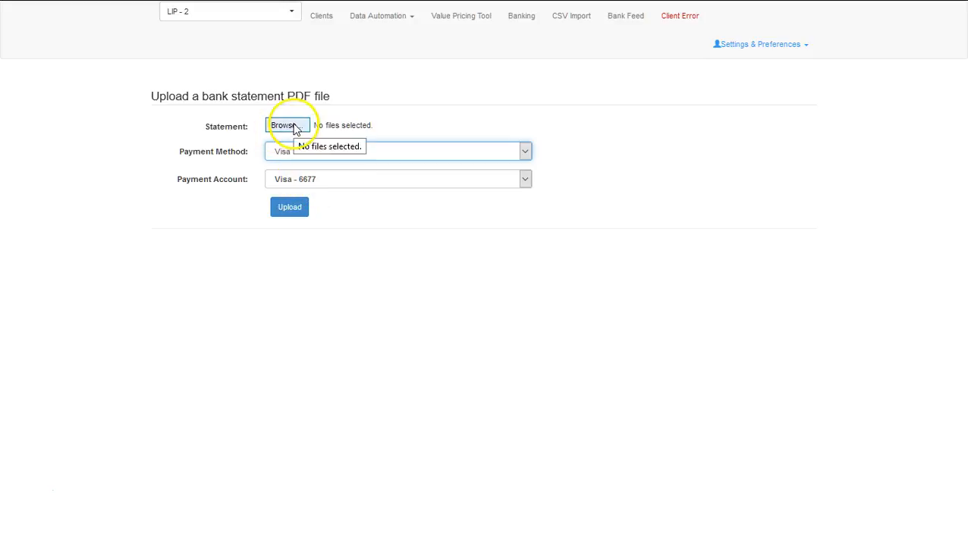
# Attach the seven 6677 statement PDFs from the Statements folder, 7 files selected.
pyautogui.click(288, 125)
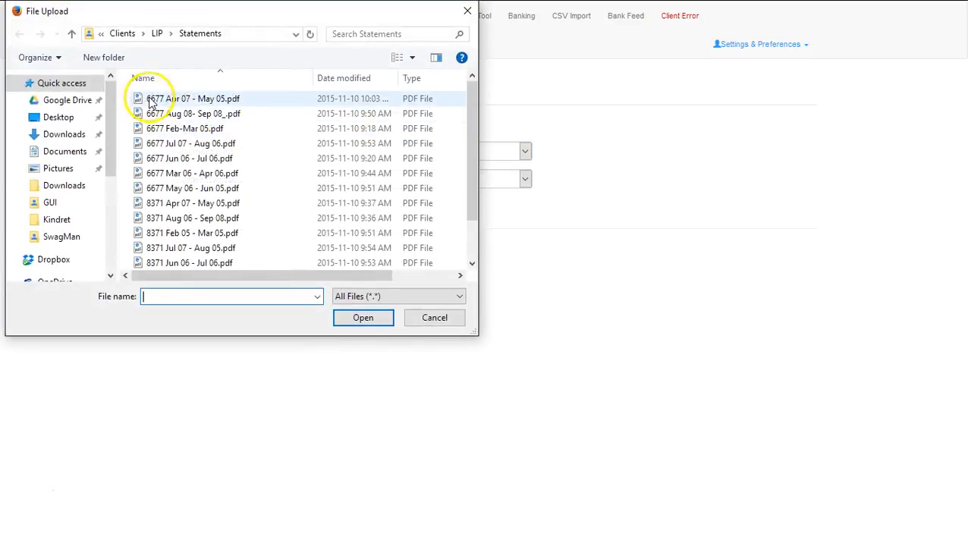
pyautogui.click(185, 128)
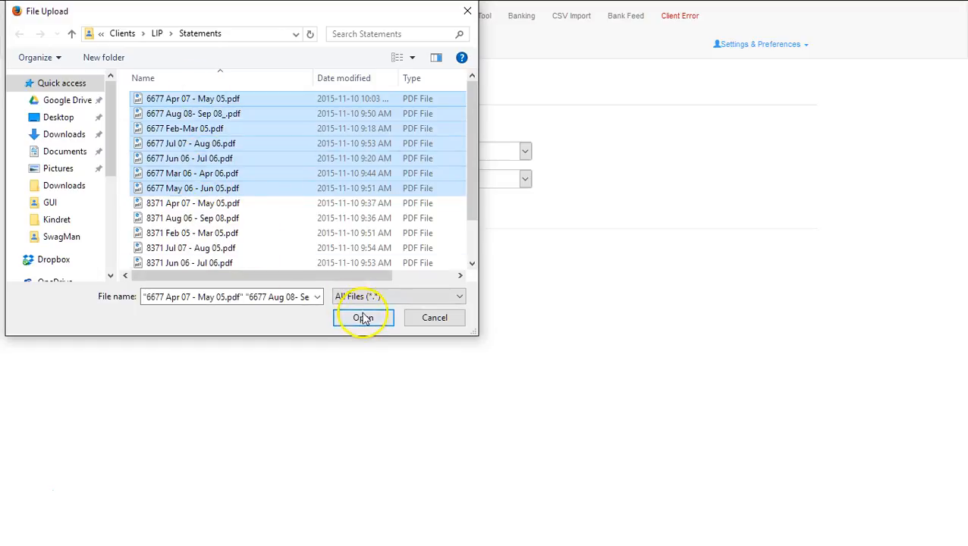
pyautogui.click(365, 317)
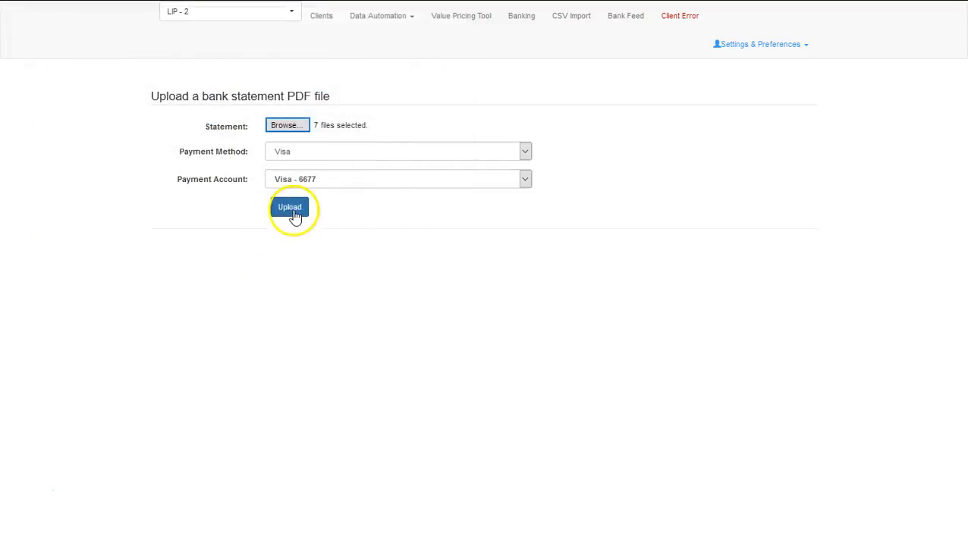
# Upload the seven 6677 PDFs so the banking table lists them under Visa - 6677.
pyautogui.click(290, 206)
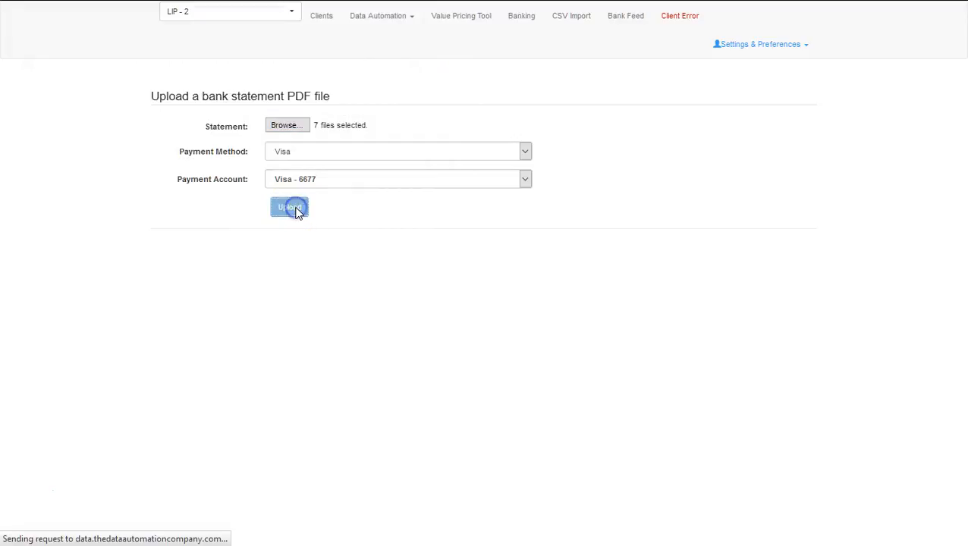
pyautogui.click(288, 206)
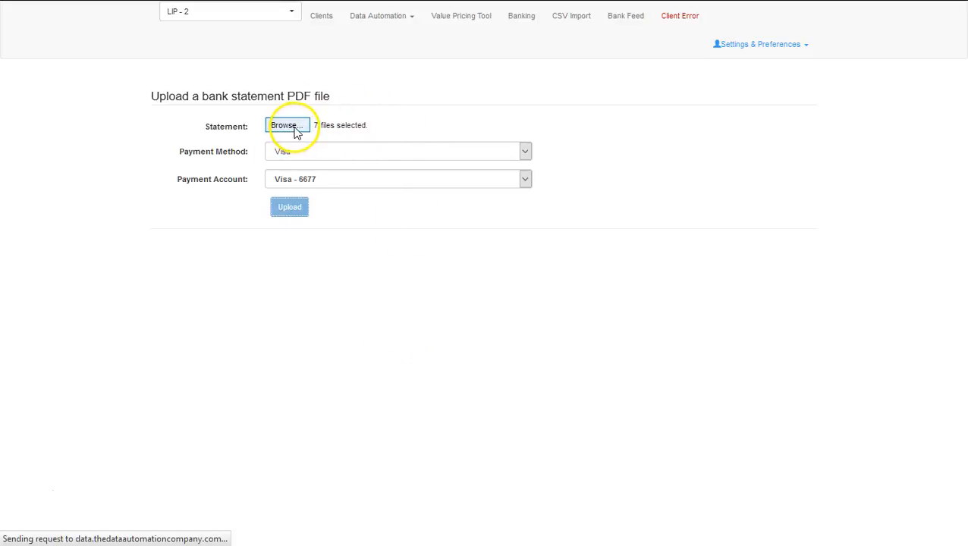
pyautogui.moveTo(132, 489)
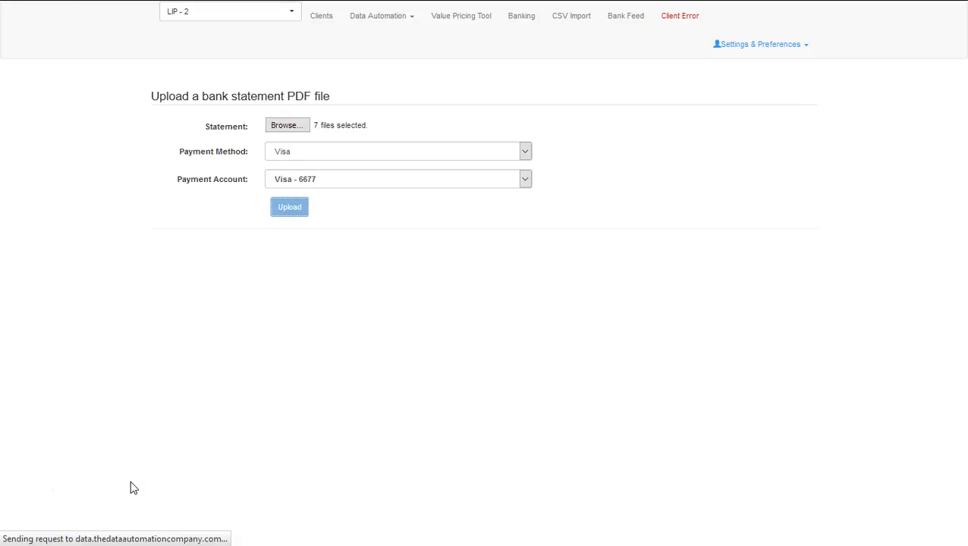
pyautogui.click(288, 206)
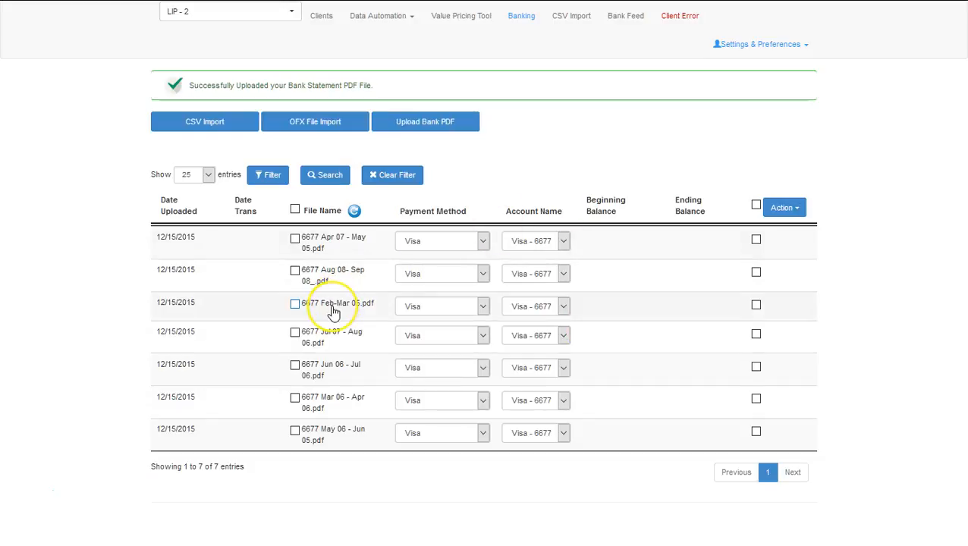
pyautogui.click(295, 239)
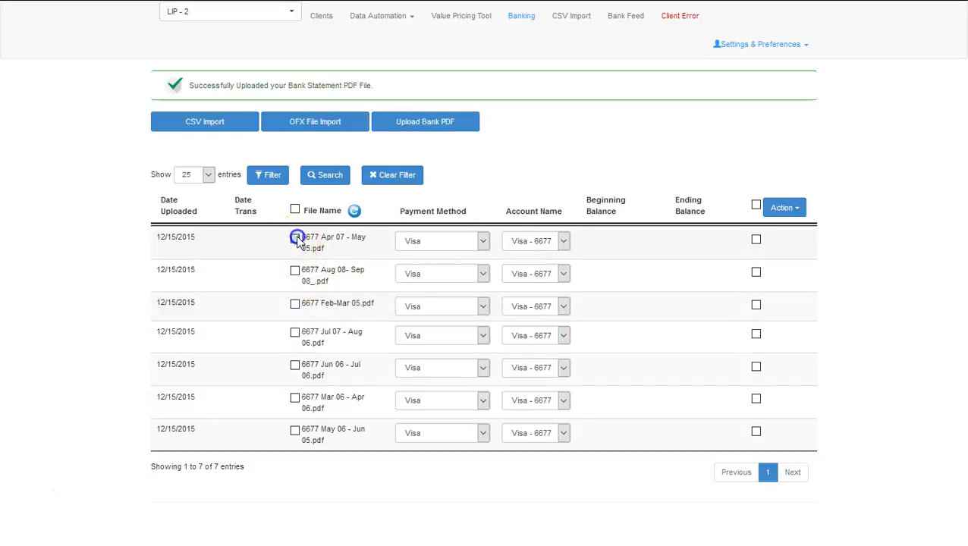
pyautogui.click(295, 305)
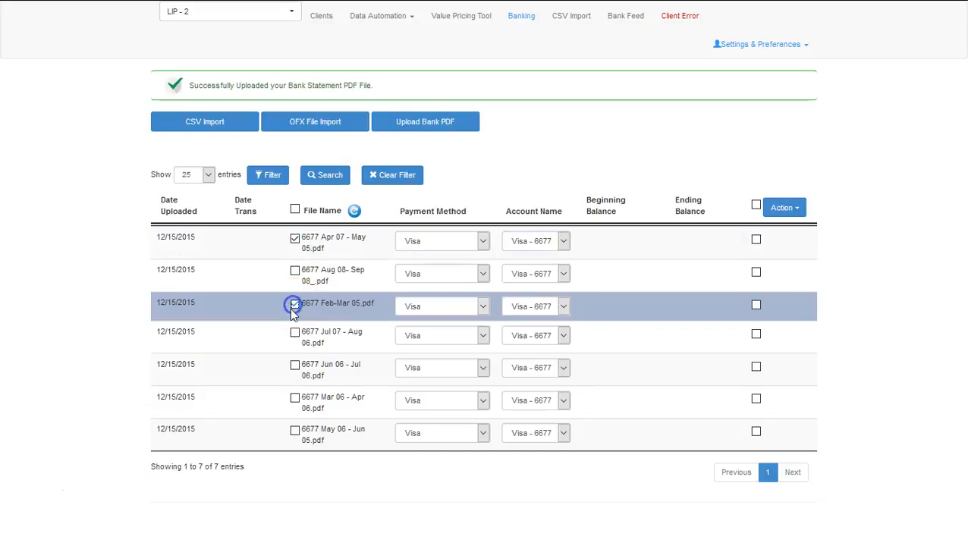
pyautogui.click(294, 209)
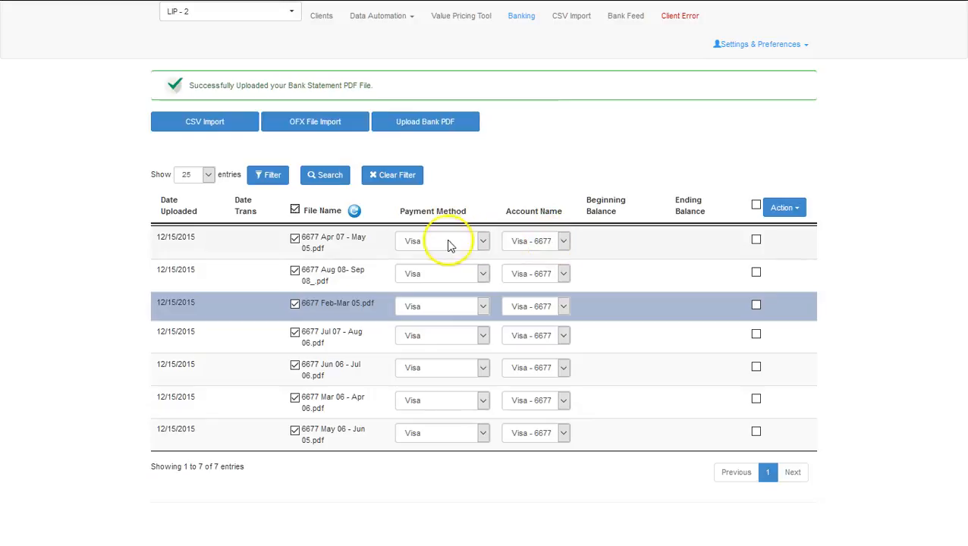
pyautogui.click(756, 240)
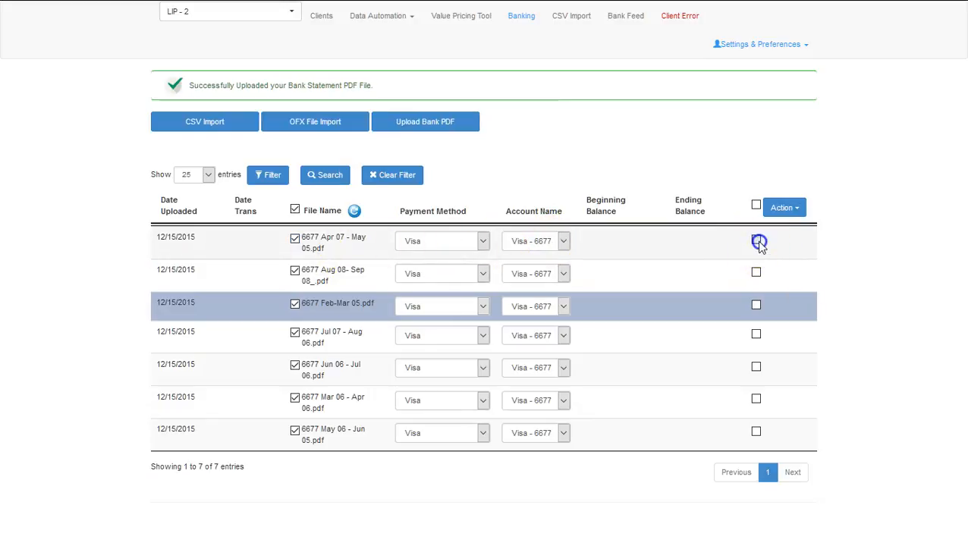
pyautogui.click(755, 240)
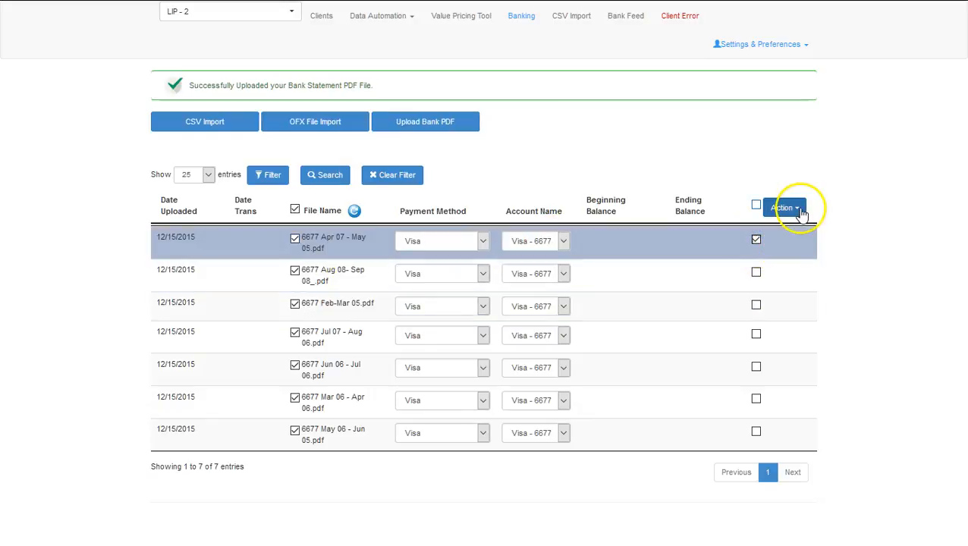
pyautogui.click(783, 206)
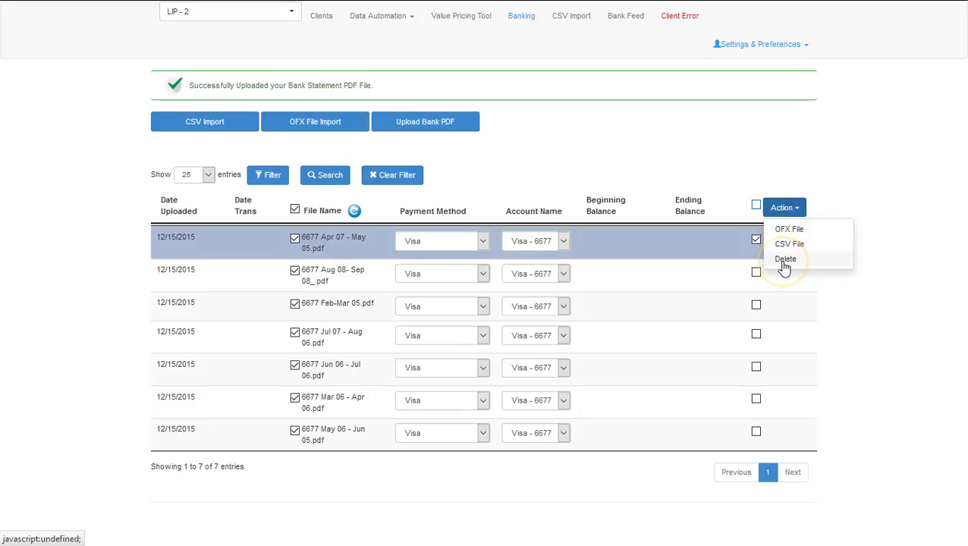
pyautogui.moveTo(645, 255)
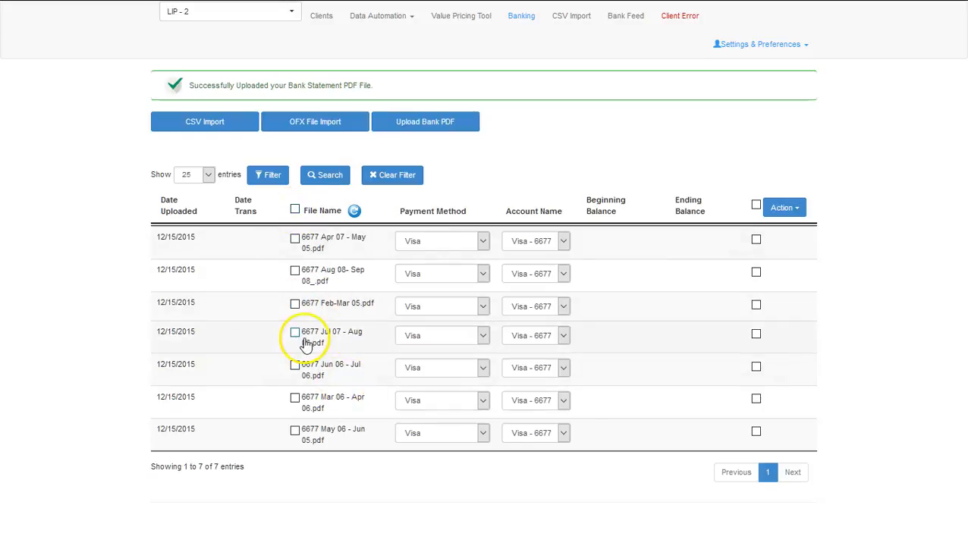
# Select the 6677 Feb-Mar 05.pdf row for processing, yielding a still-in-progress notice.
pyautogui.click(294, 303)
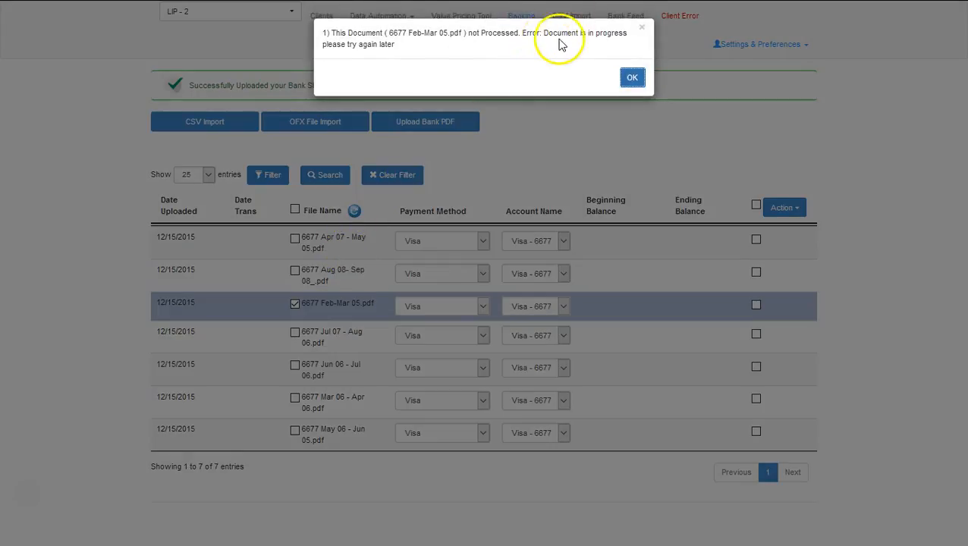
pyautogui.moveTo(438, 47)
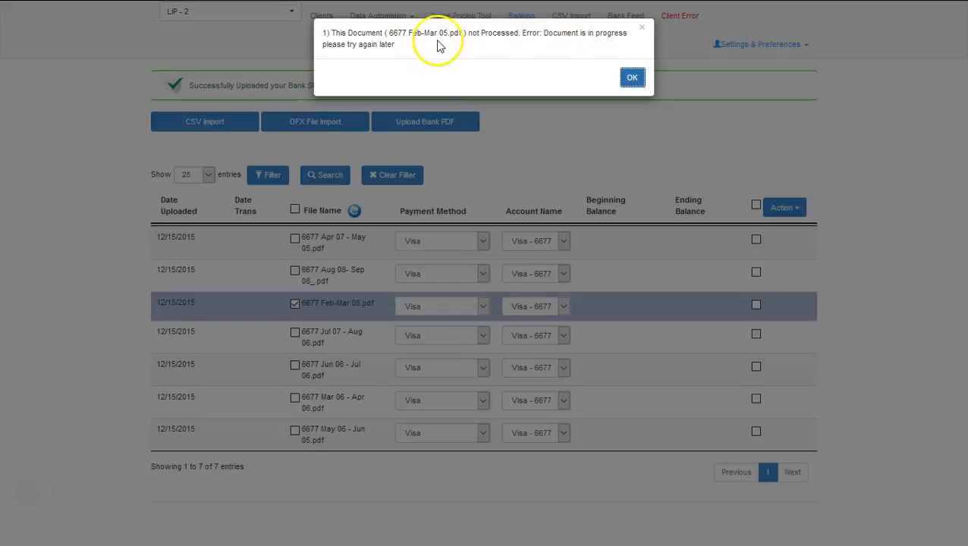
pyautogui.moveTo(389, 69)
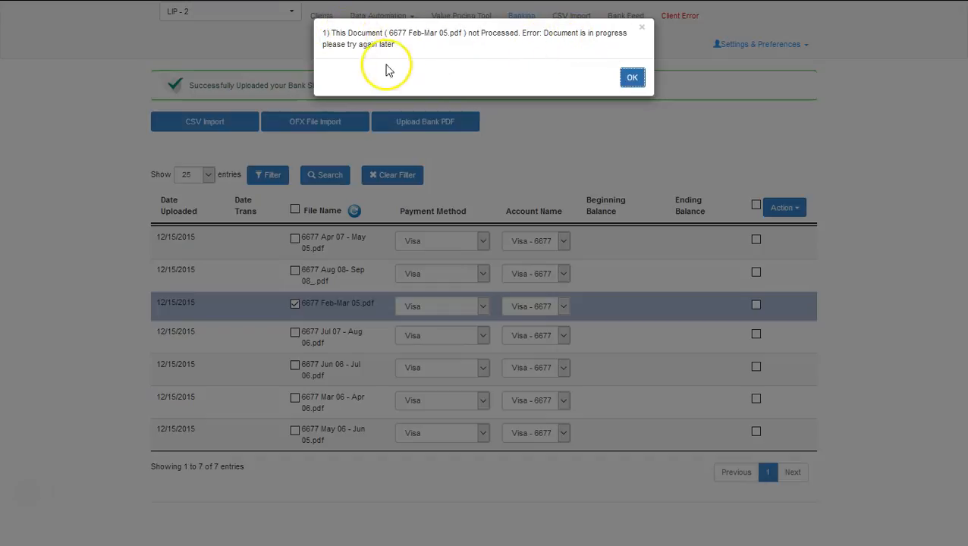